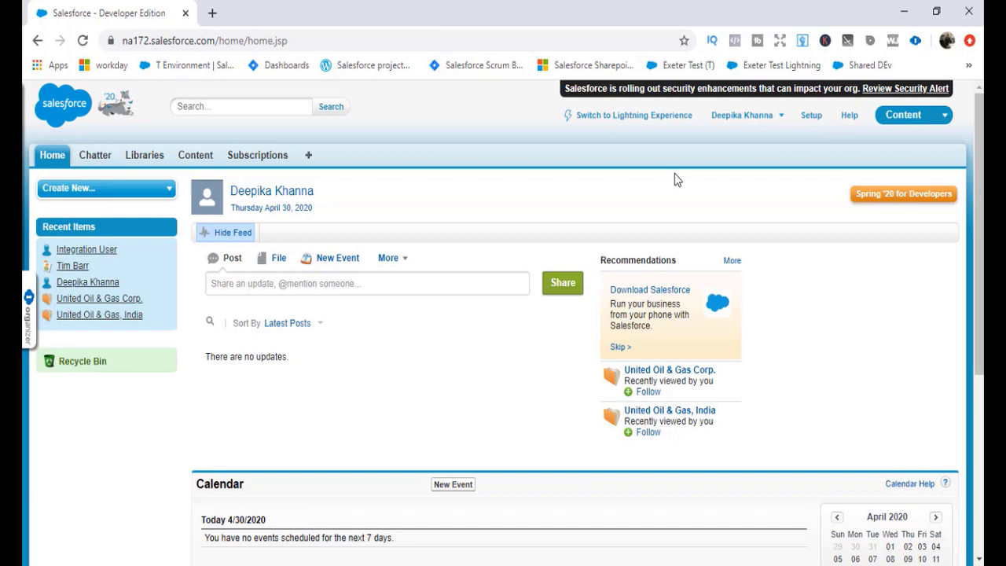
pyautogui.moveTo(477, 70)
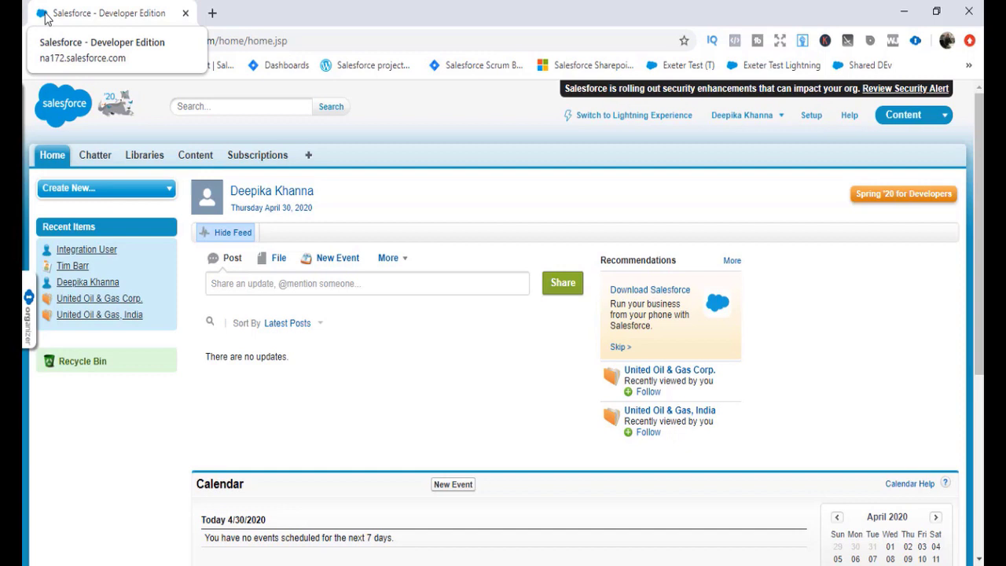
pyautogui.moveTo(220, 134)
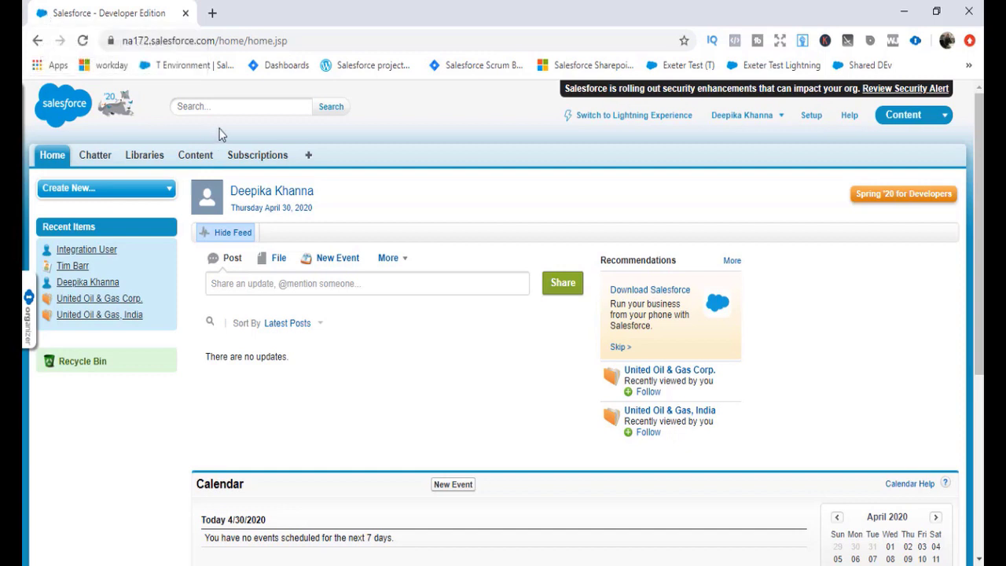
pyautogui.moveTo(201, 35)
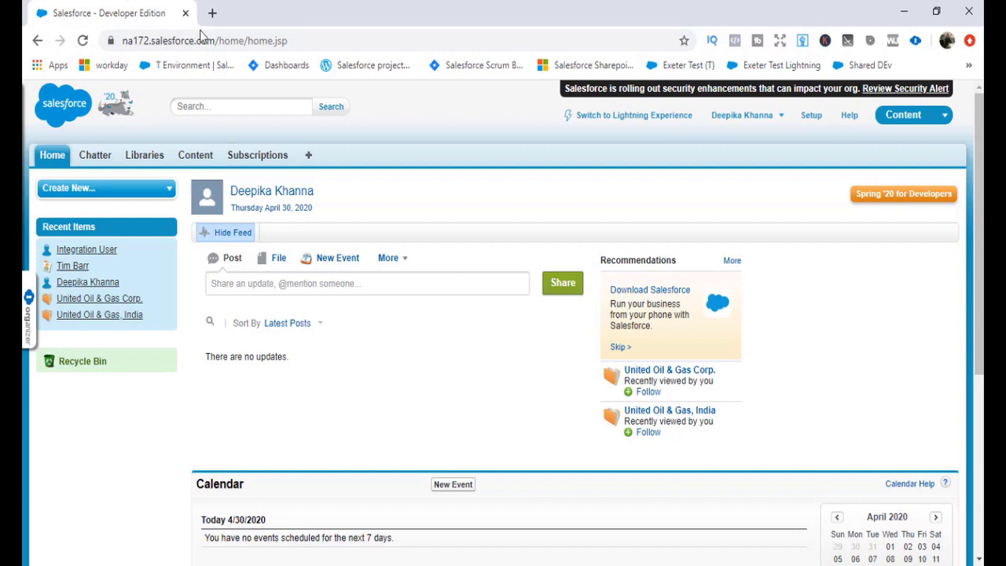
# Step: In a new tab, search the Chrome Web Store for 'salesforce colored favicons'
pyautogui.click(212, 12)
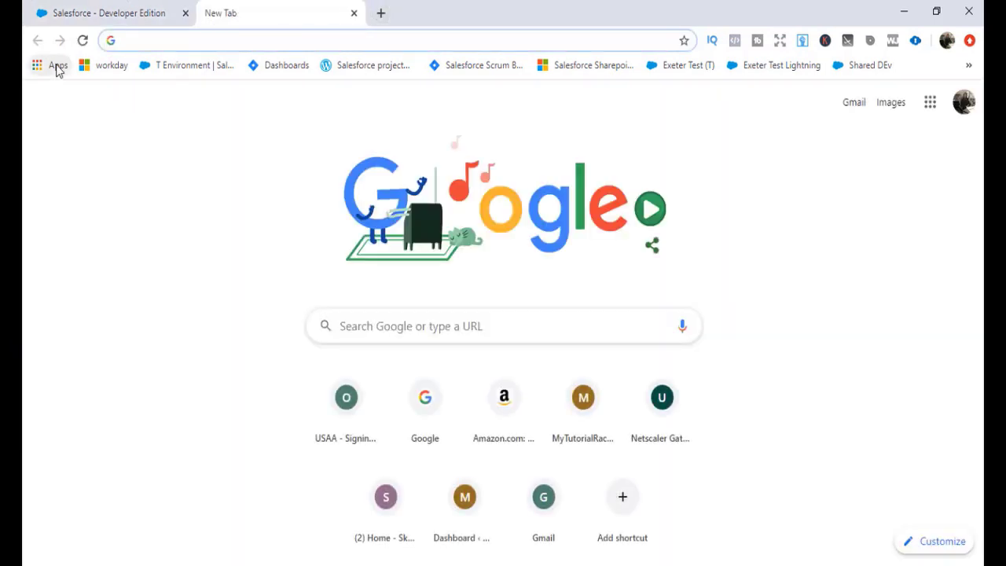
pyautogui.click(50, 66)
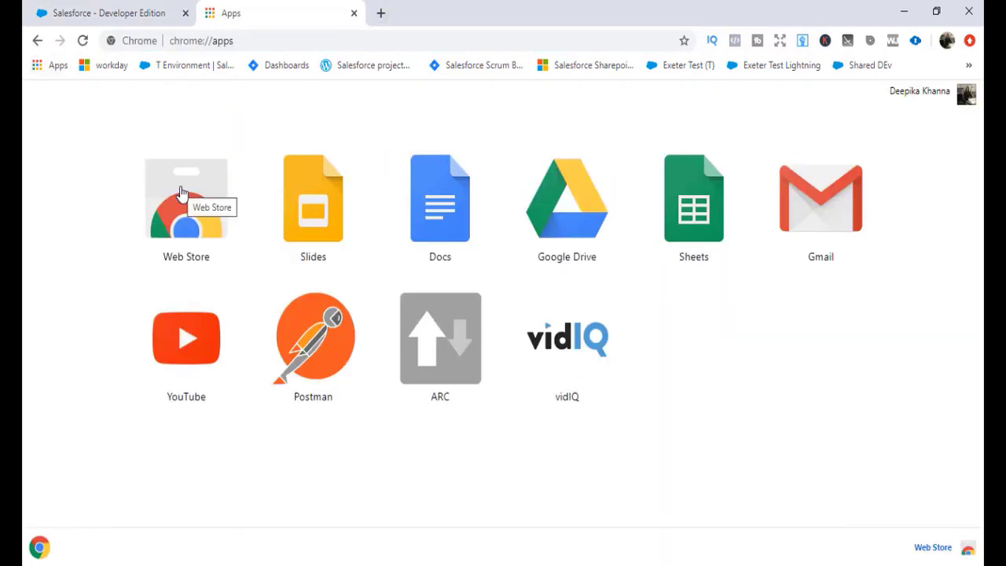
pyautogui.click(185, 198)
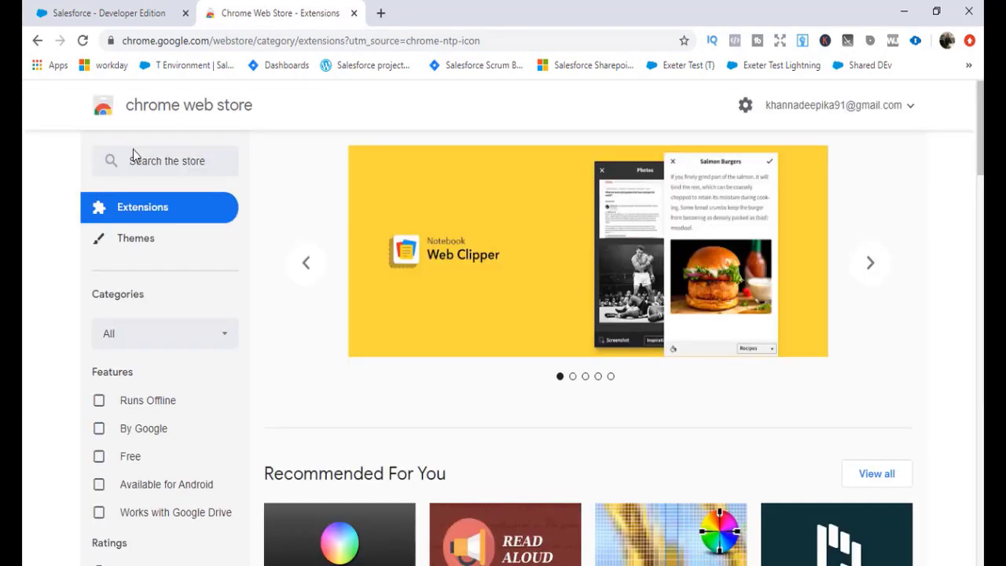
pyautogui.write('salesforce colored favicons')
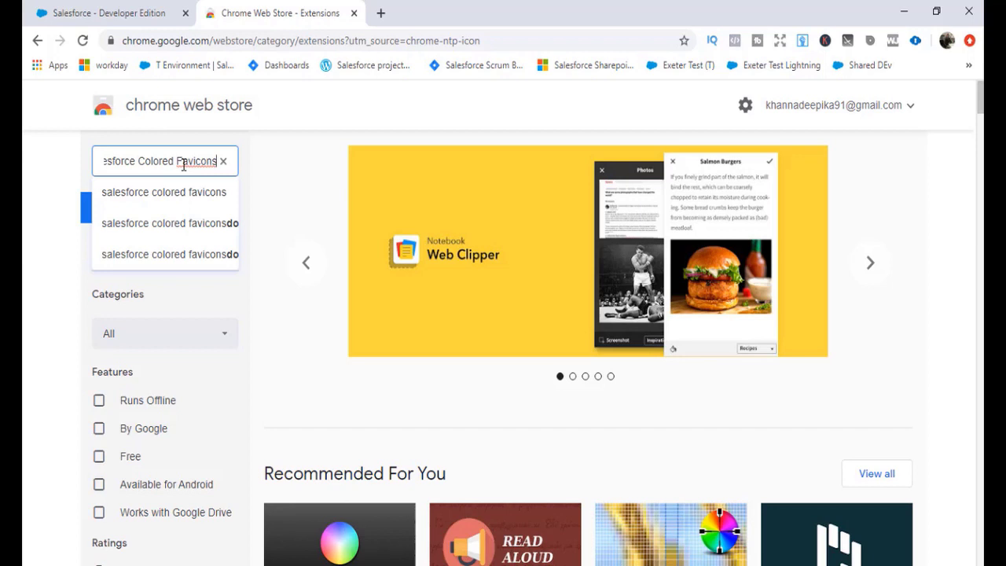
pyautogui.click(164, 191)
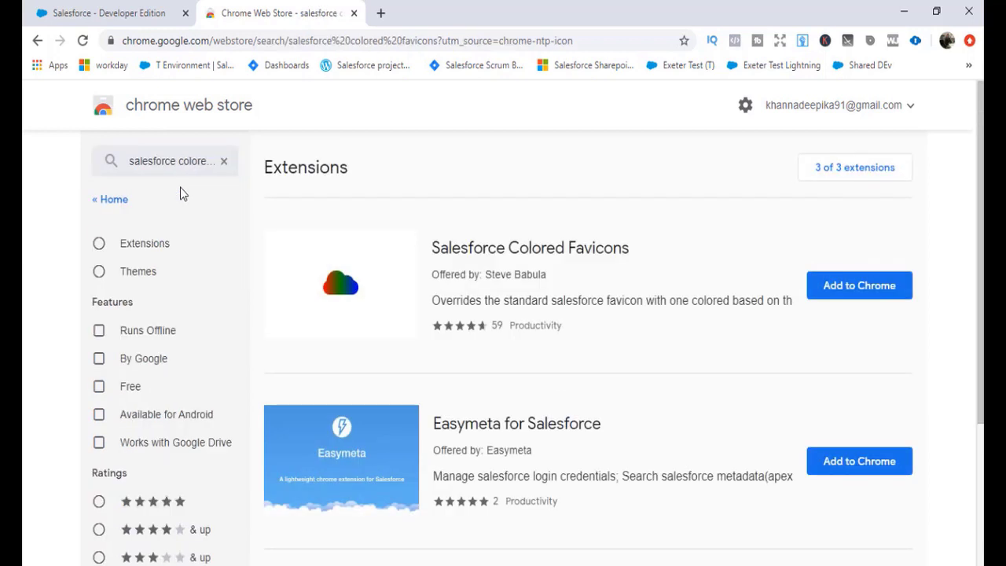
pyautogui.moveTo(435, 326)
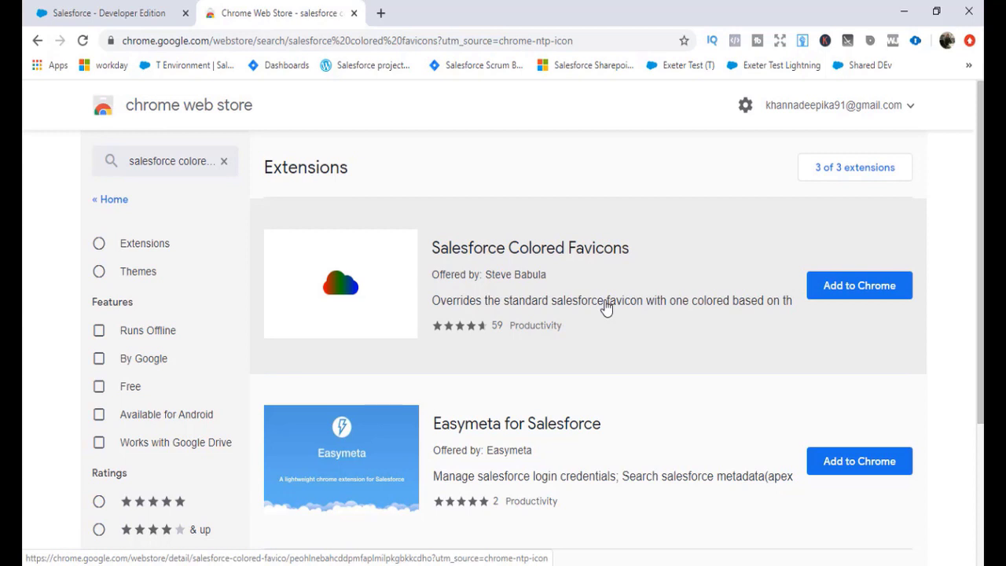
pyautogui.moveTo(859, 285)
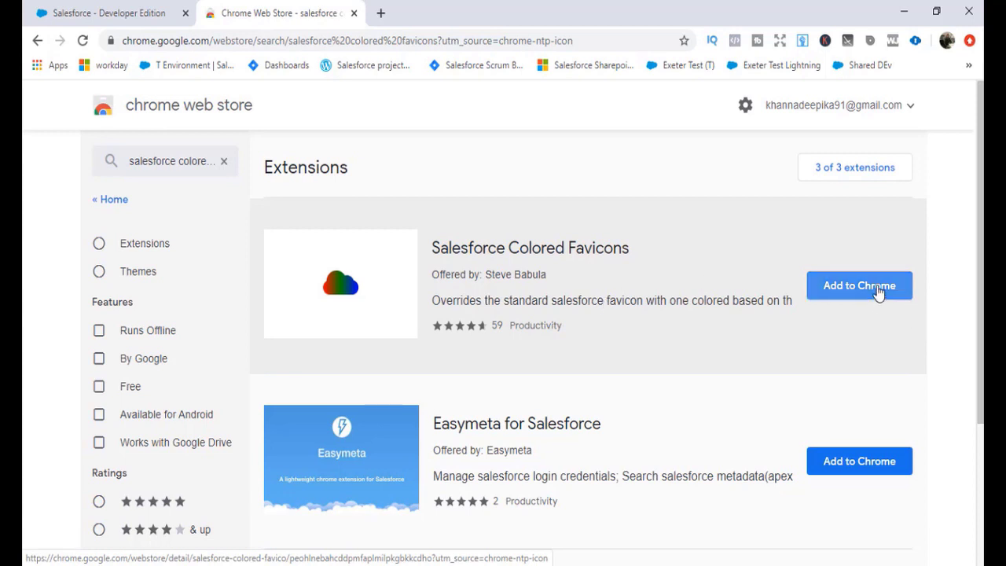
# Step: Add the Salesforce Colored Favicons extension to Chrome and open its menu
pyautogui.click(858, 284)
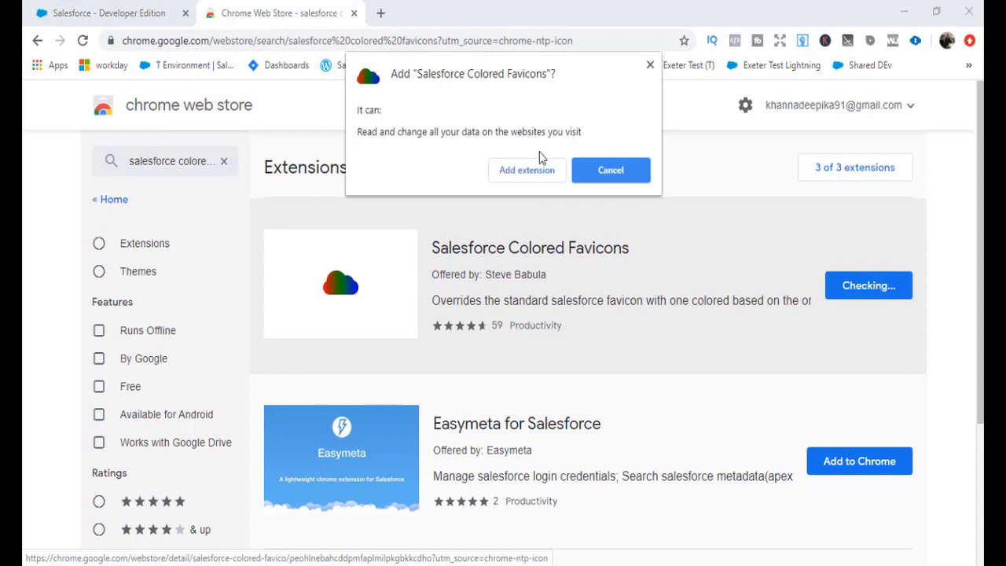
pyautogui.click(610, 170)
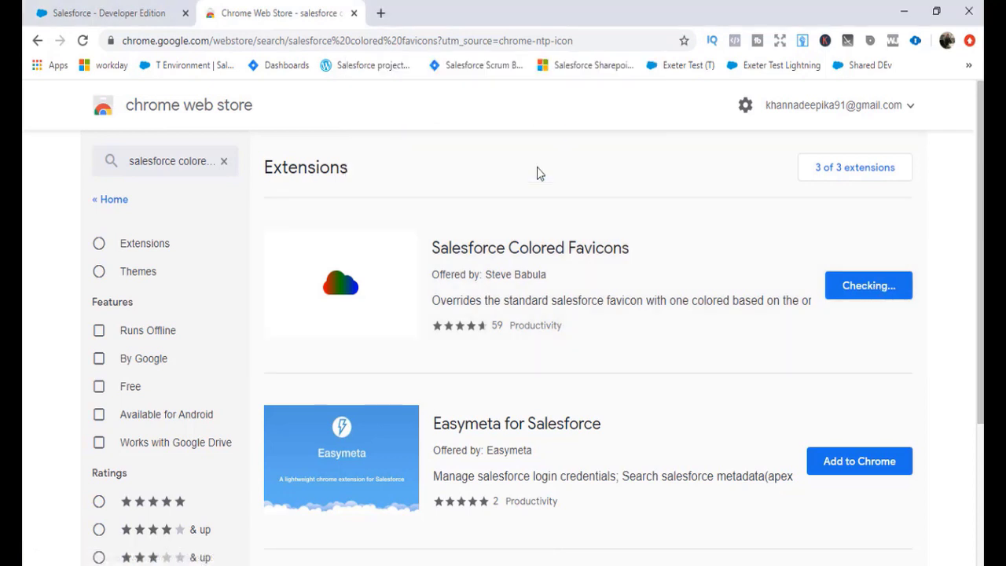
pyautogui.click(868, 284)
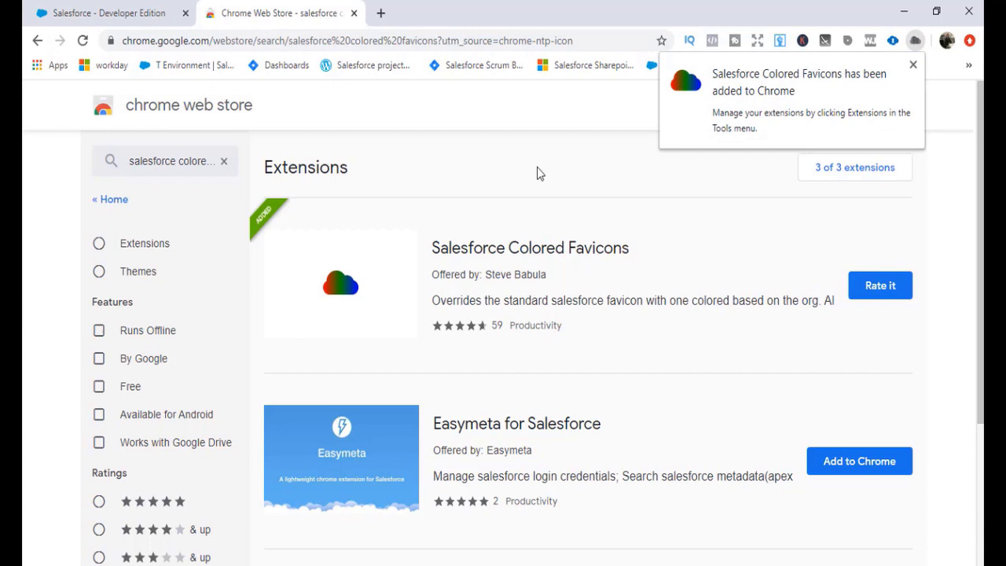
pyautogui.moveTo(915, 41)
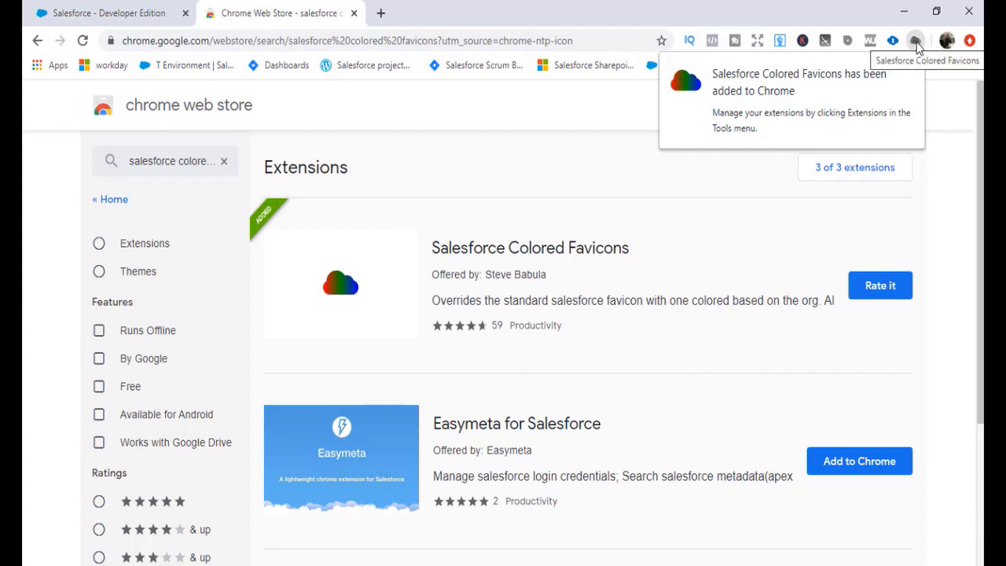
pyautogui.moveTo(817, 92)
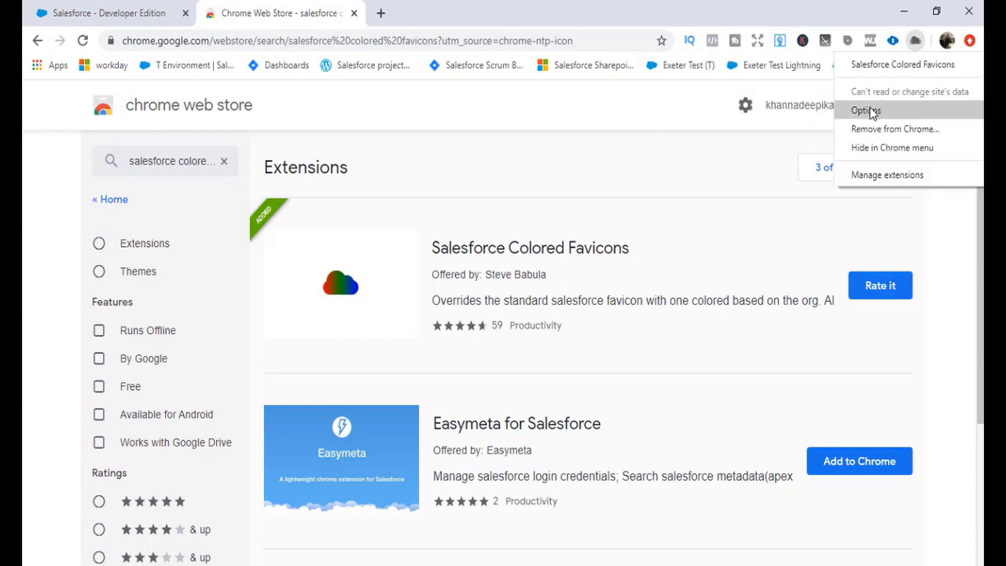
# Step: In the extension options, recolour NA172's favicon from grey-green to bright red EB0027
pyautogui.click(865, 110)
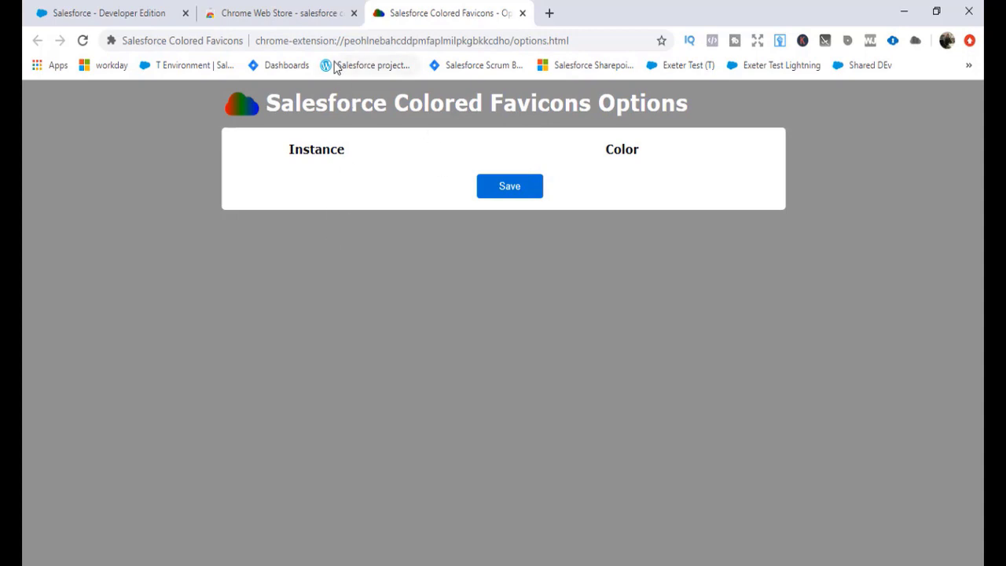
pyautogui.click(106, 12)
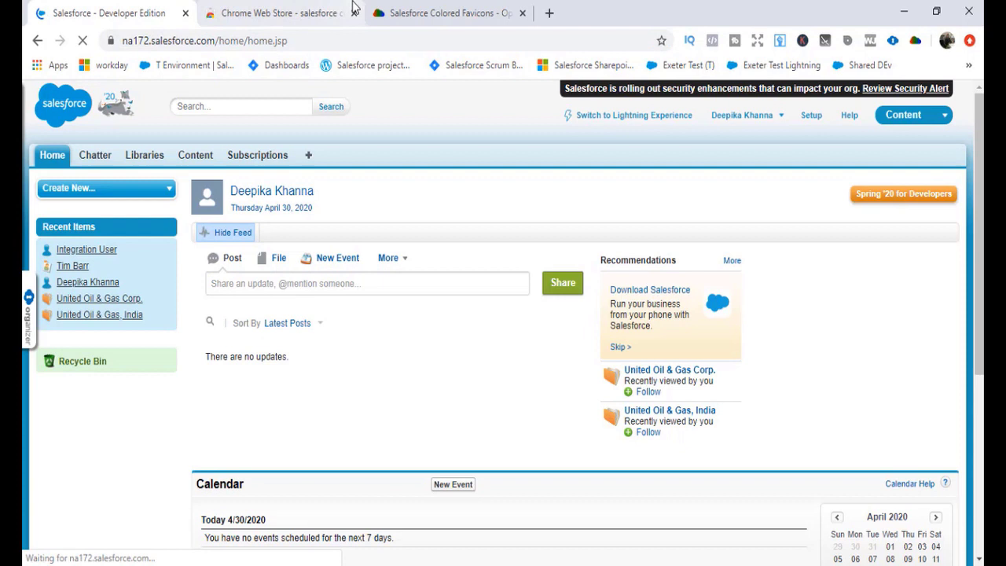
pyautogui.click(444, 13)
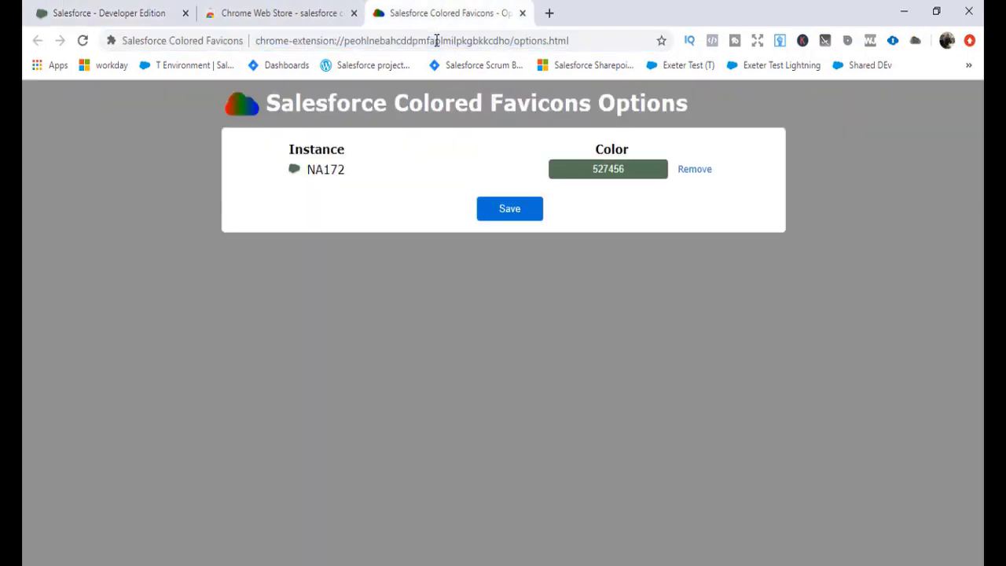
pyautogui.doubleClick(325, 169)
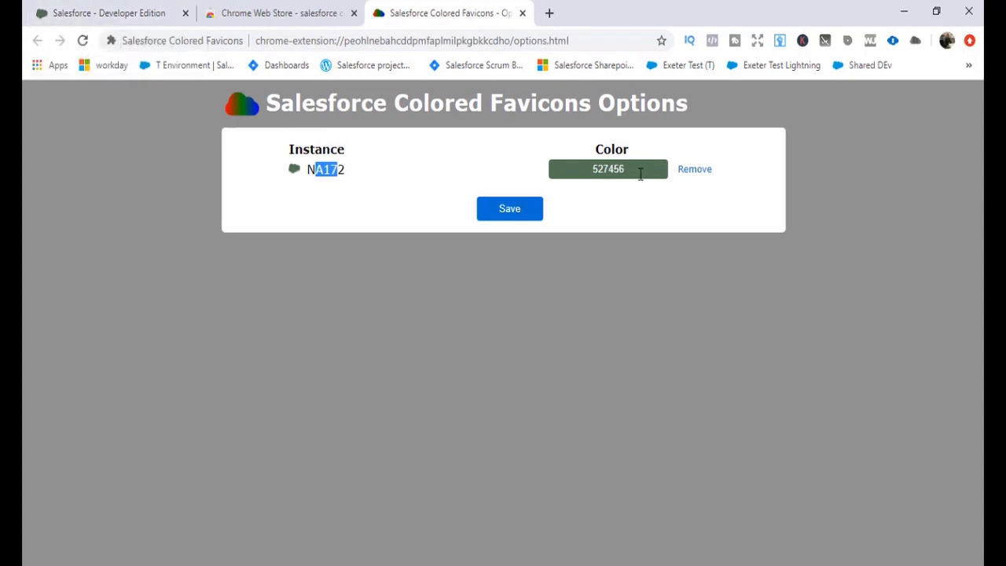
pyautogui.click(608, 168)
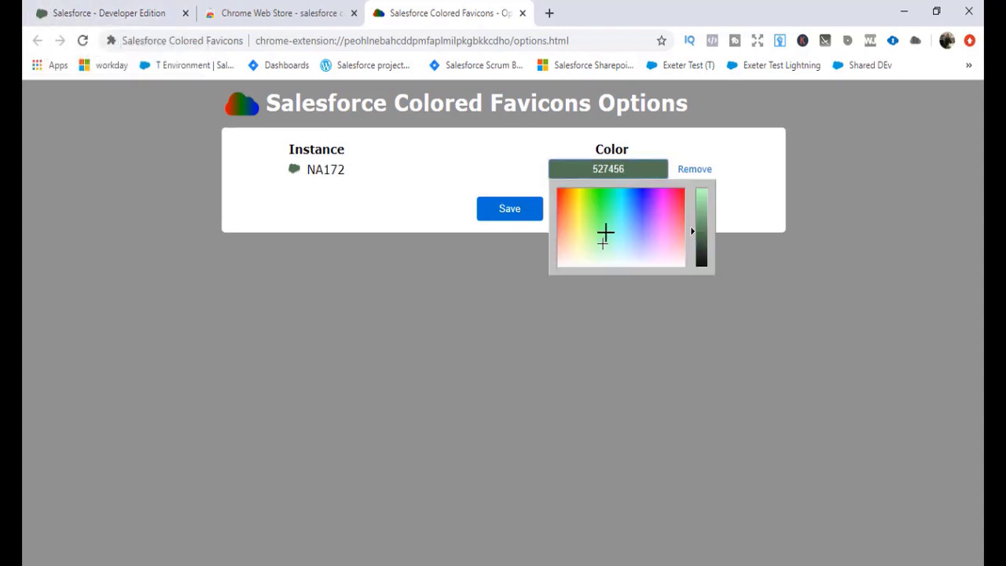
pyautogui.click(700, 193)
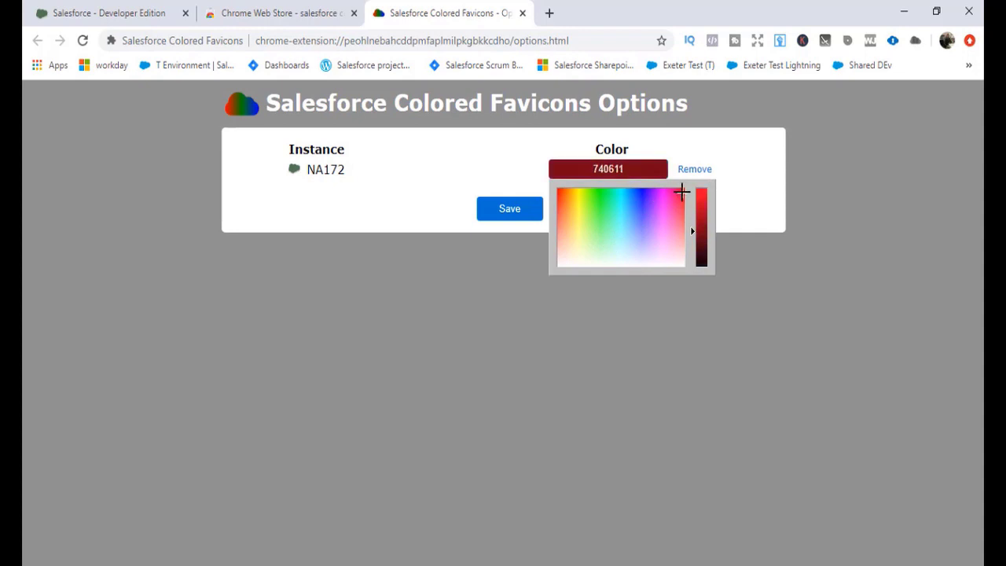
pyautogui.click(680, 189)
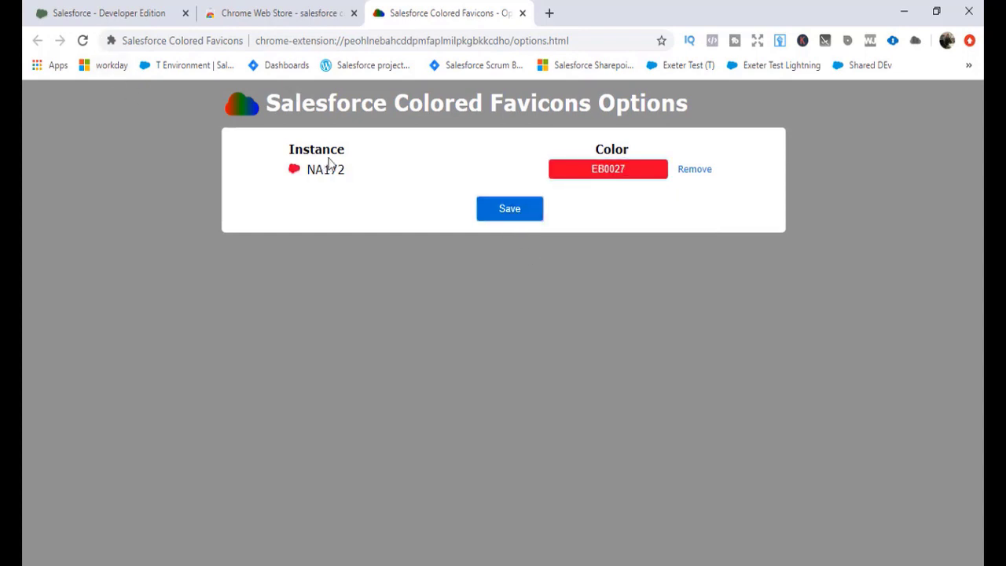
# Step: Log in to the Salesforce sandbox in a new tab, then return to favicon options
pyautogui.click(103, 13)
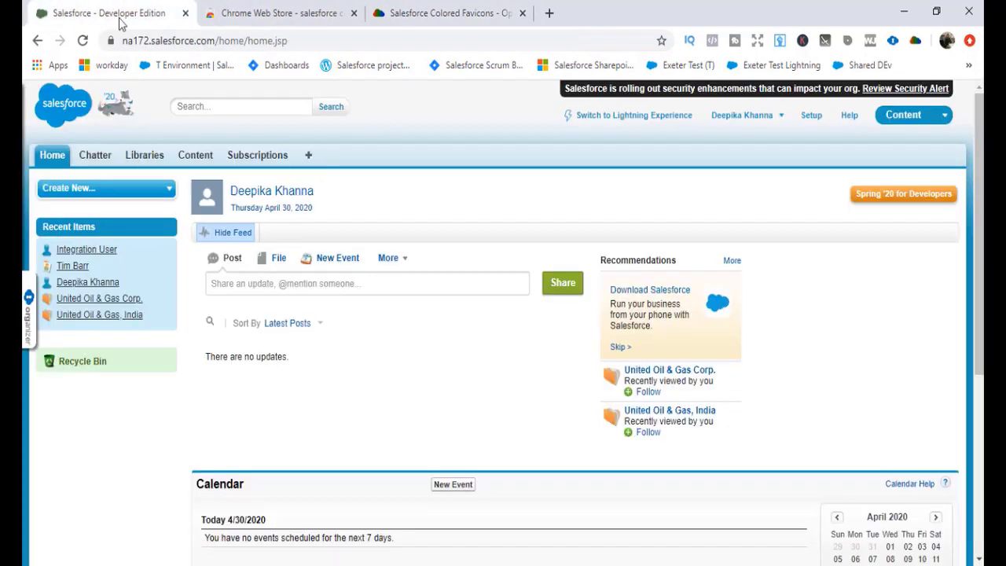
pyautogui.click(82, 40)
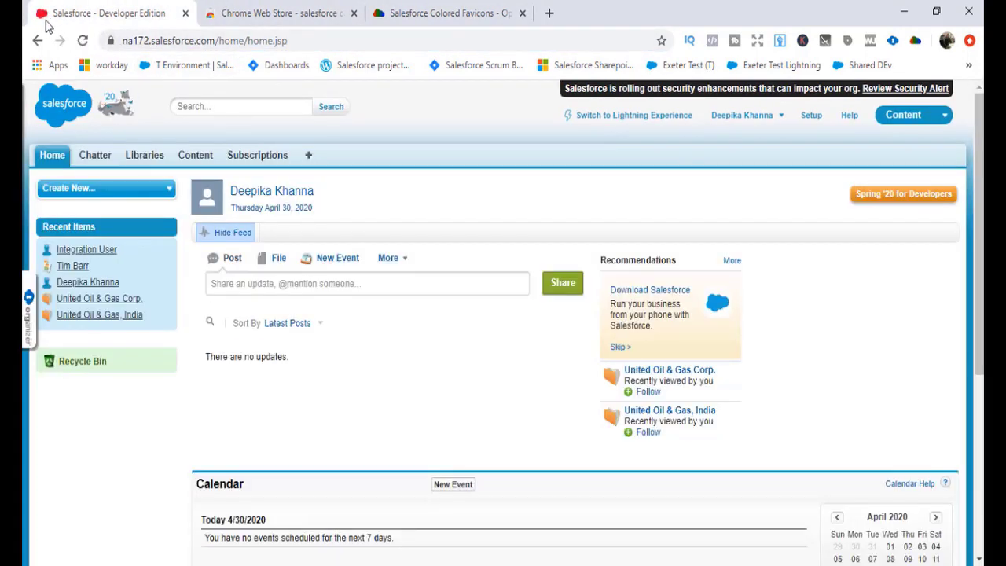
pyautogui.moveTo(102, 13)
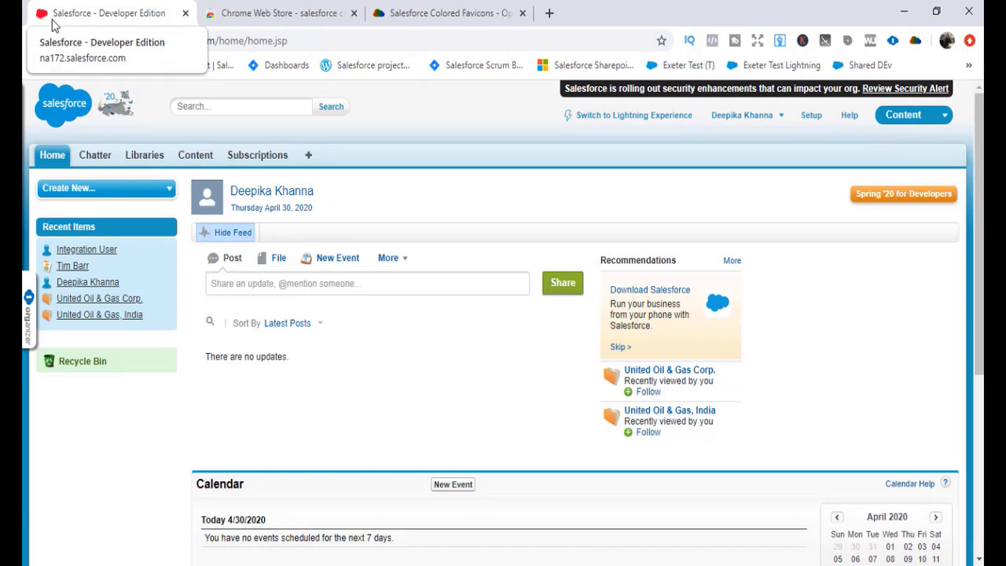
pyautogui.moveTo(522, 13)
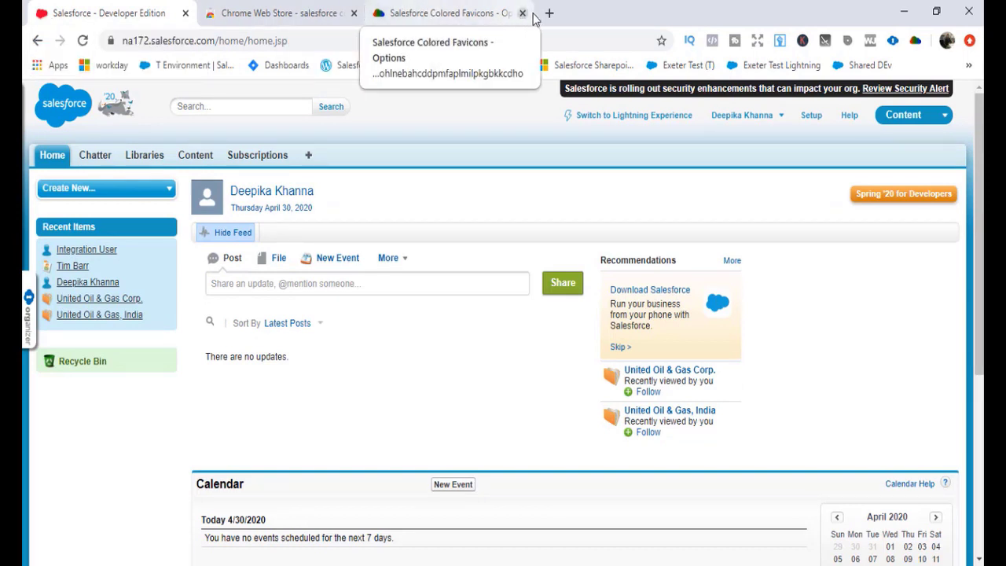
pyautogui.click(550, 13)
pyautogui.write('test.salesforce.com')
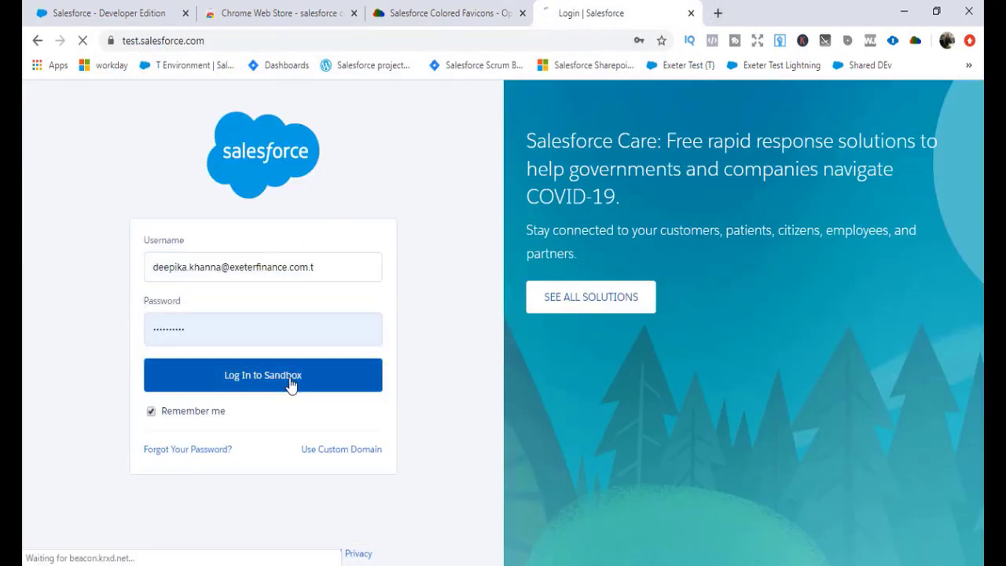
pyautogui.click(263, 375)
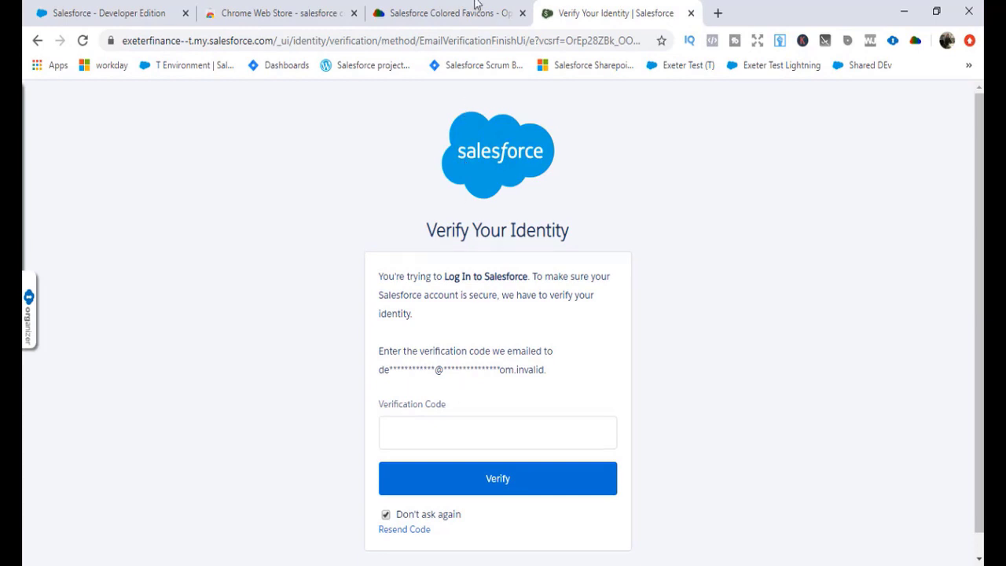
pyautogui.click(444, 12)
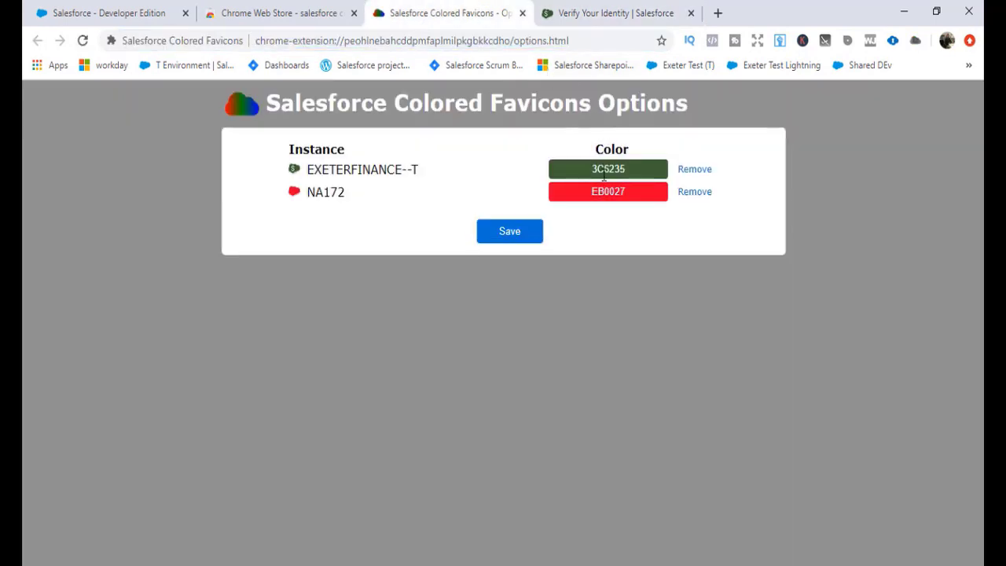
# Step: Set EXETERFINANCE--T's favicon colour to bright green 15E62A and save
pyautogui.doubleClick(361, 169)
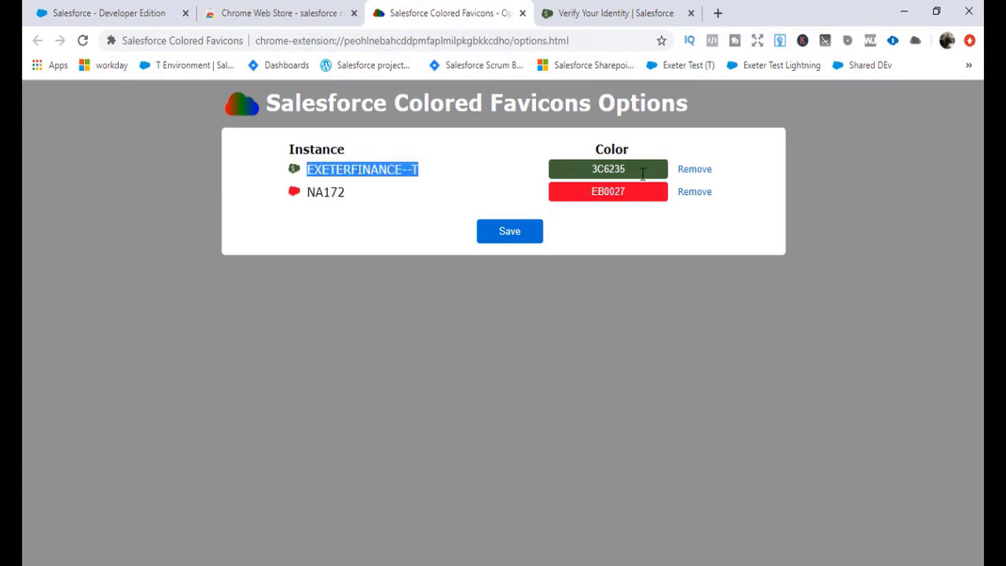
pyautogui.click(608, 168)
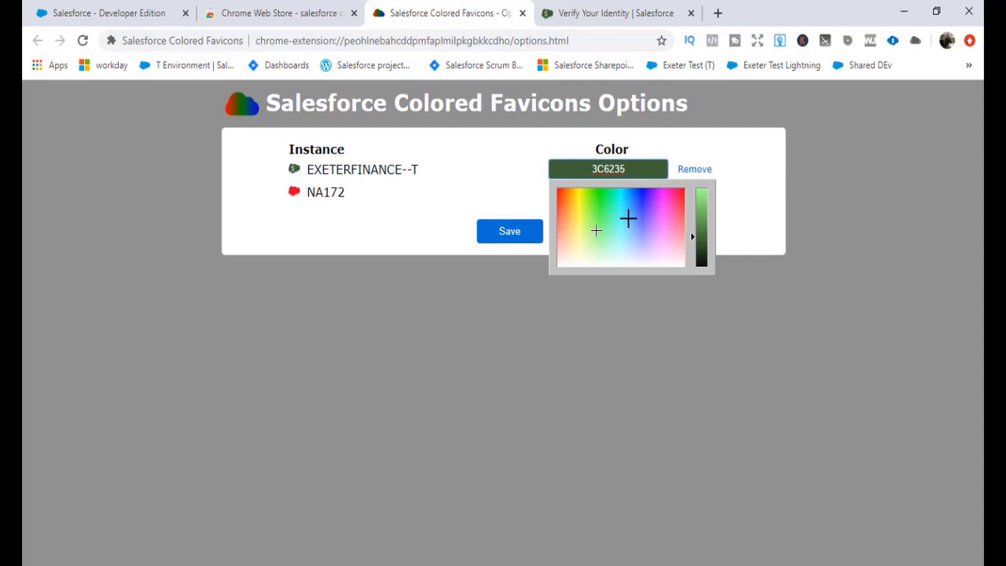
pyautogui.click(601, 195)
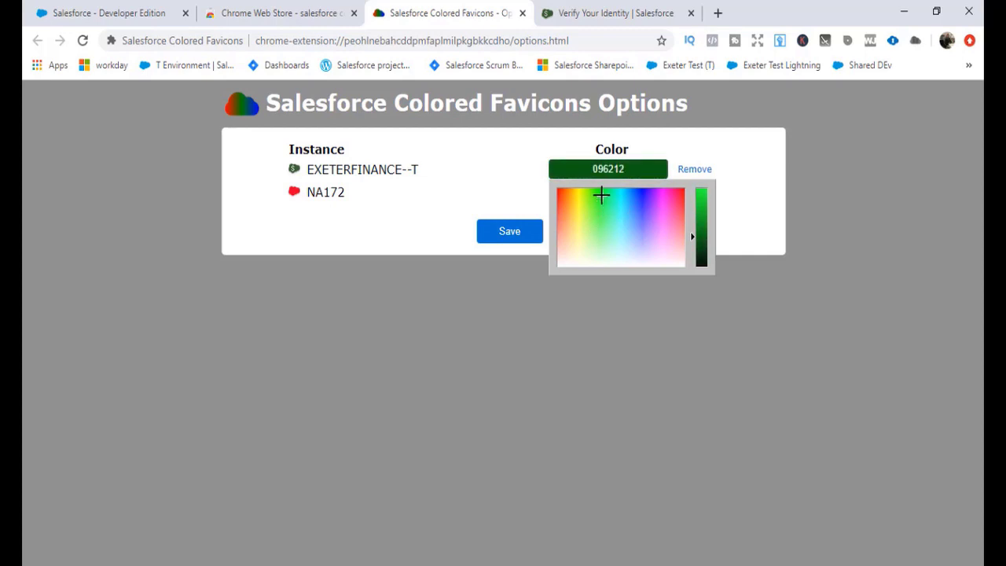
pyautogui.moveTo(699, 236); pyautogui.dragTo(696, 198)
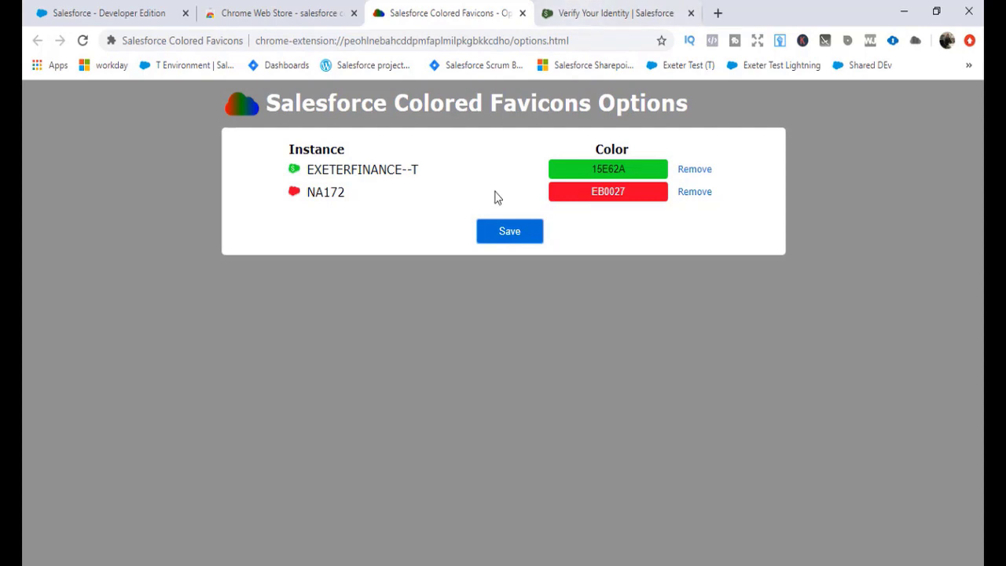
pyautogui.click(617, 13)
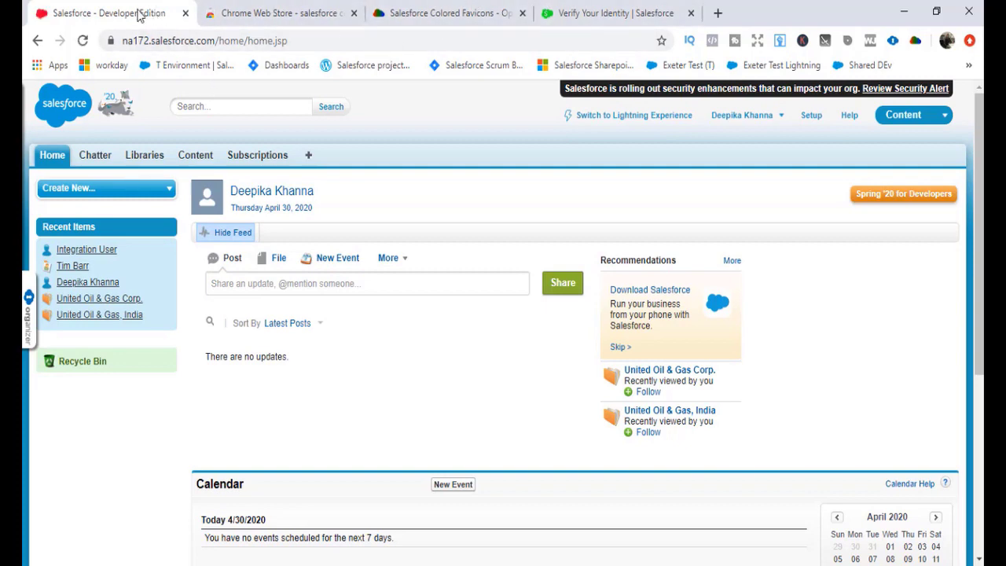
# Step: Go to the red-favicon NA172 tab and open its Libraries overview with the Asset Library
pyautogui.click(613, 12)
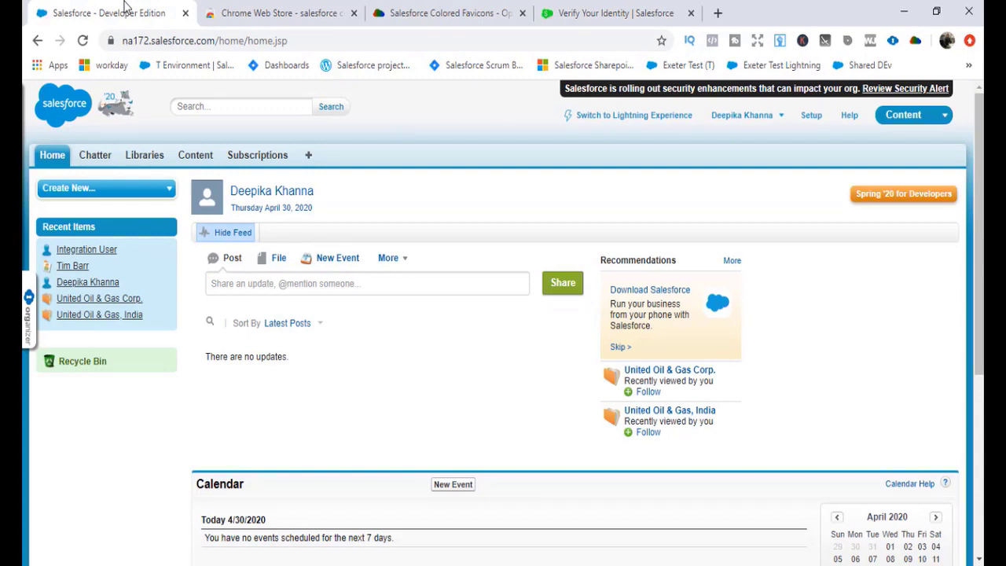
pyautogui.click(617, 12)
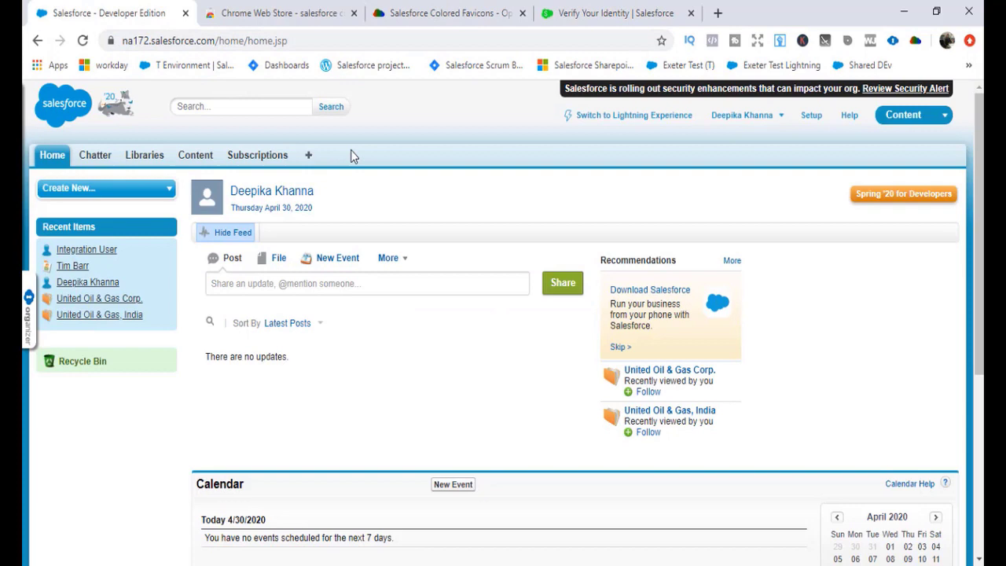
pyautogui.click(144, 155)
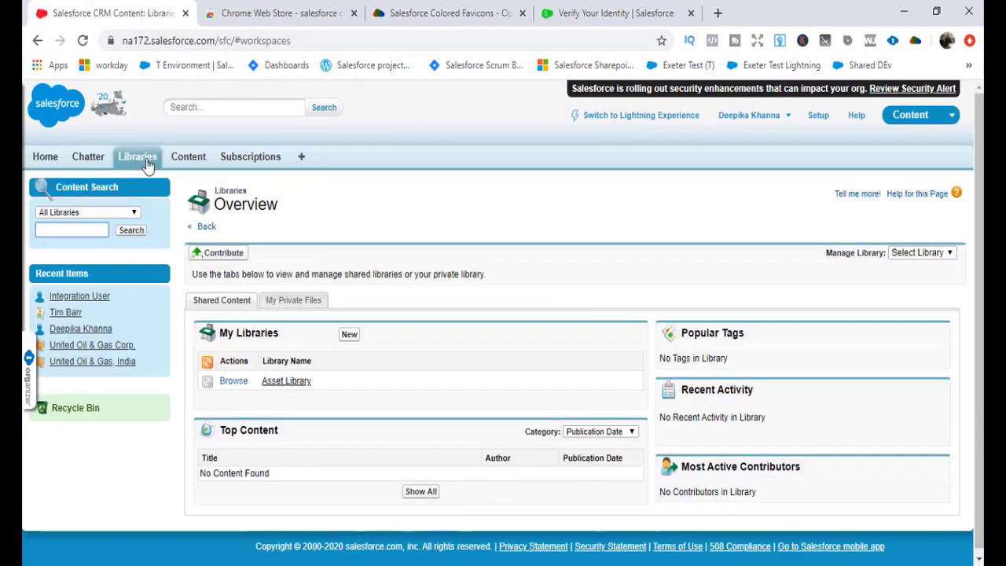